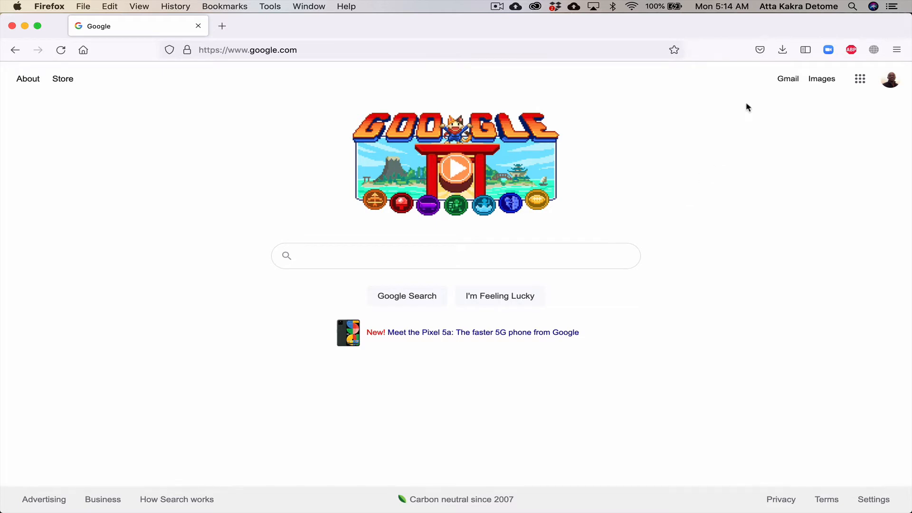
pyautogui.moveTo(782, 49)
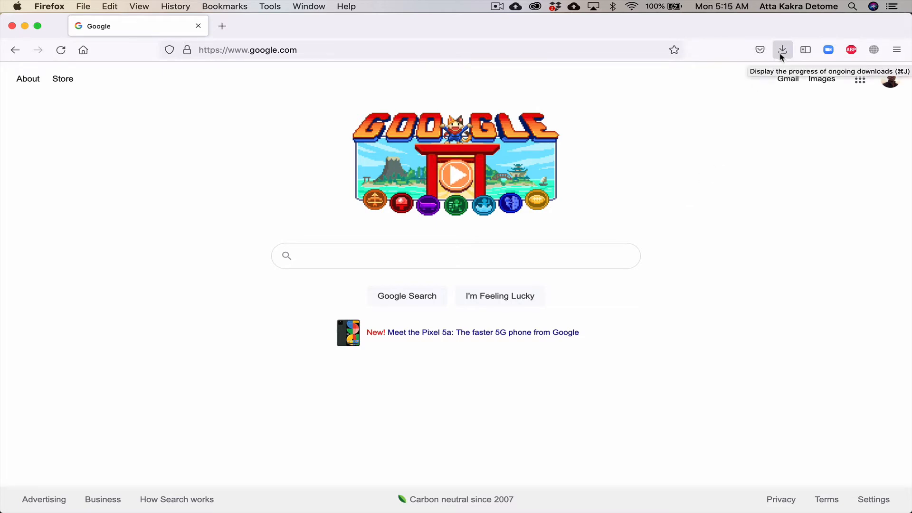
# - Open git-2.15.0-intel-universal-mavericks.dmg from Firefox's recent downloads list
pyautogui.click(782, 49)
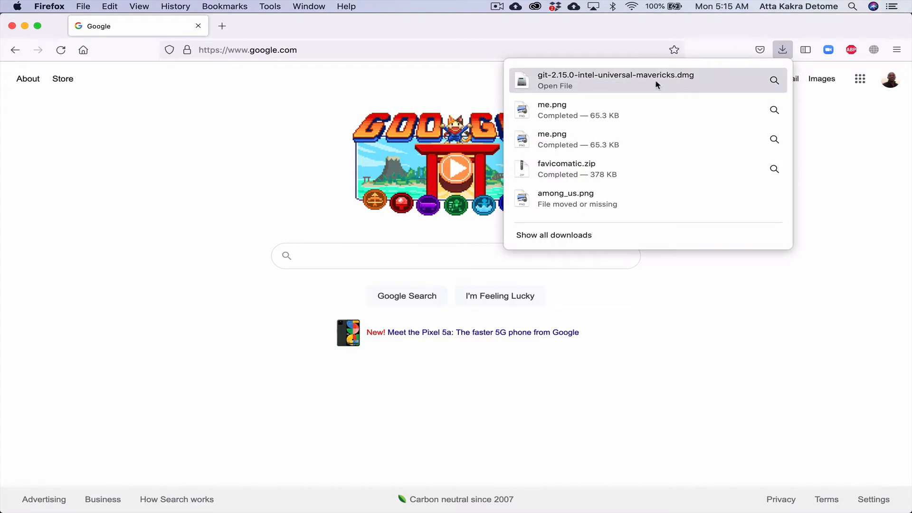
pyautogui.click(611, 83)
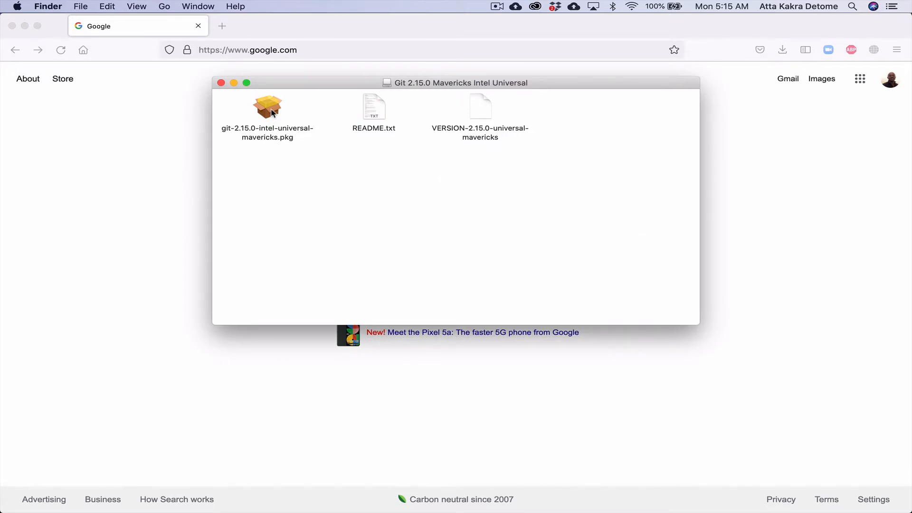
pyautogui.doubleClick(266, 106)
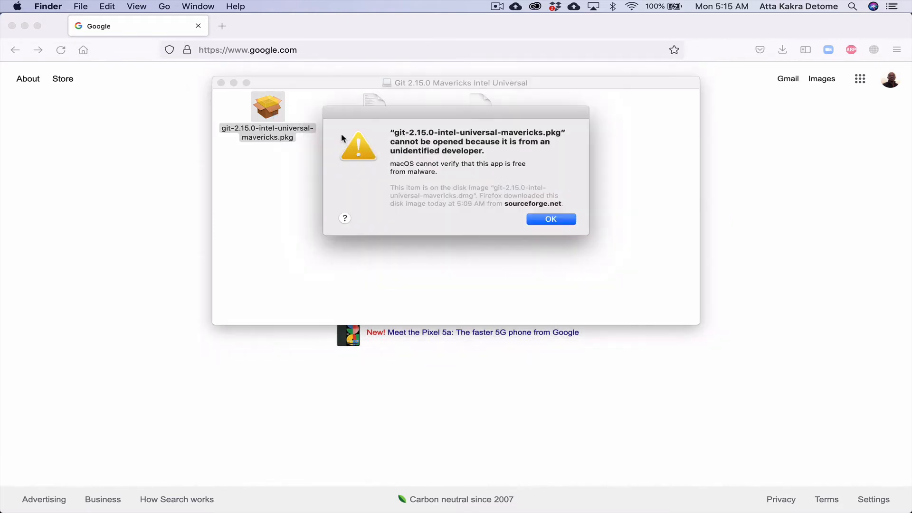
pyautogui.moveTo(414, 168)
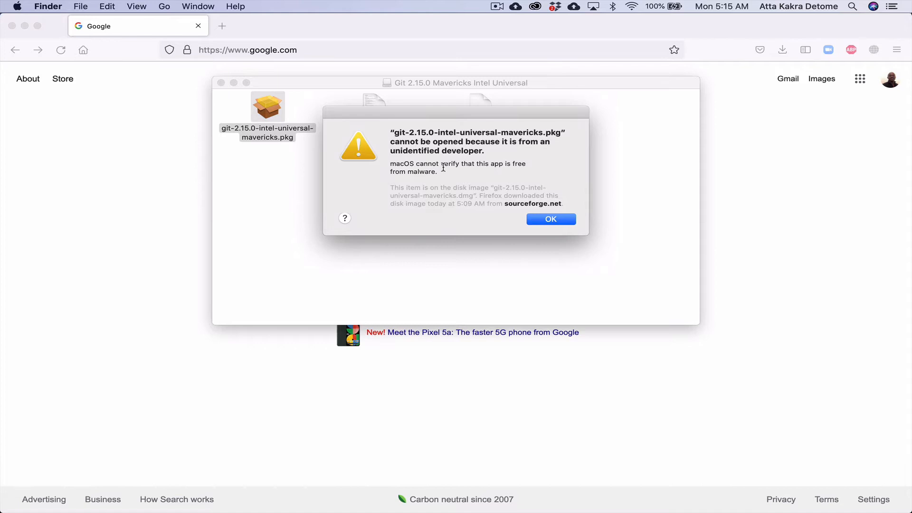
pyautogui.moveTo(448, 172)
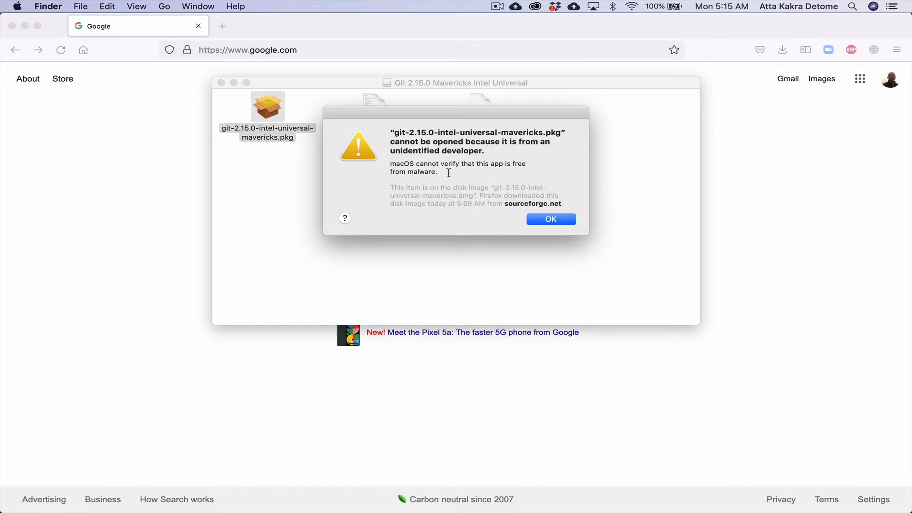
pyautogui.moveTo(471, 179)
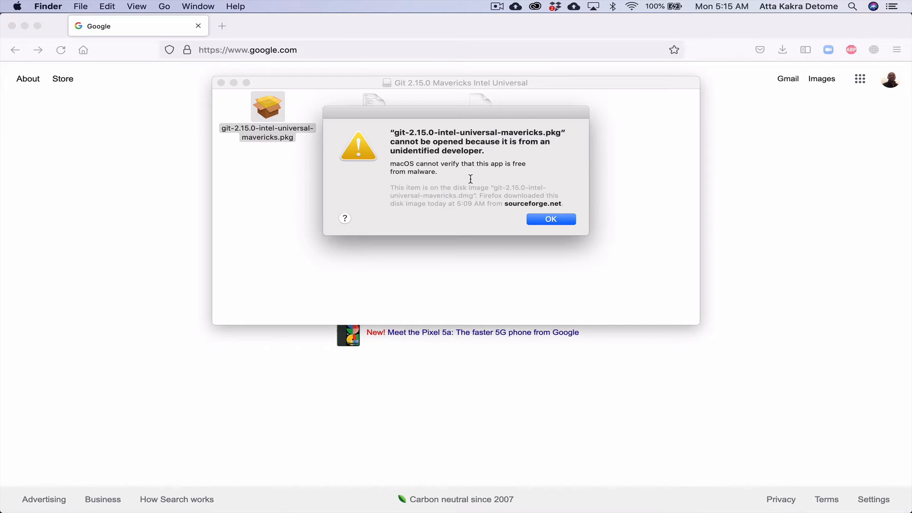
pyautogui.moveTo(460, 183)
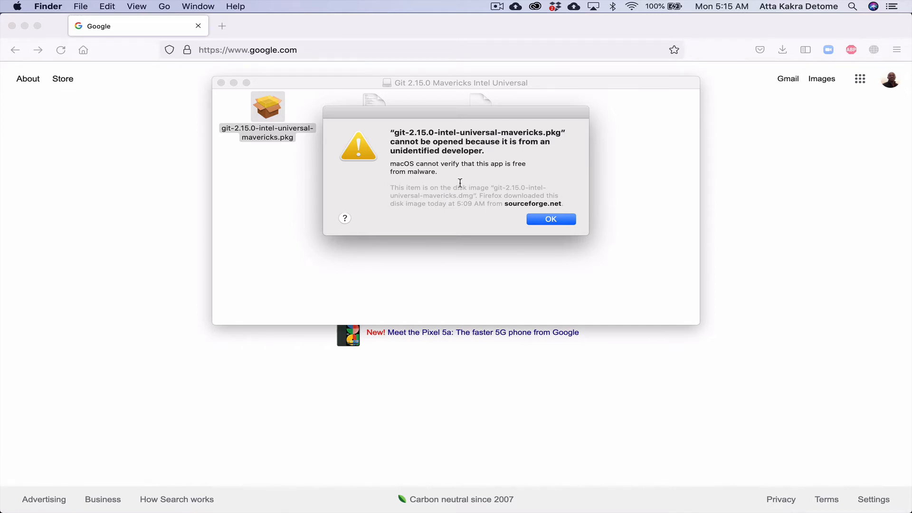
pyautogui.moveTo(474, 161)
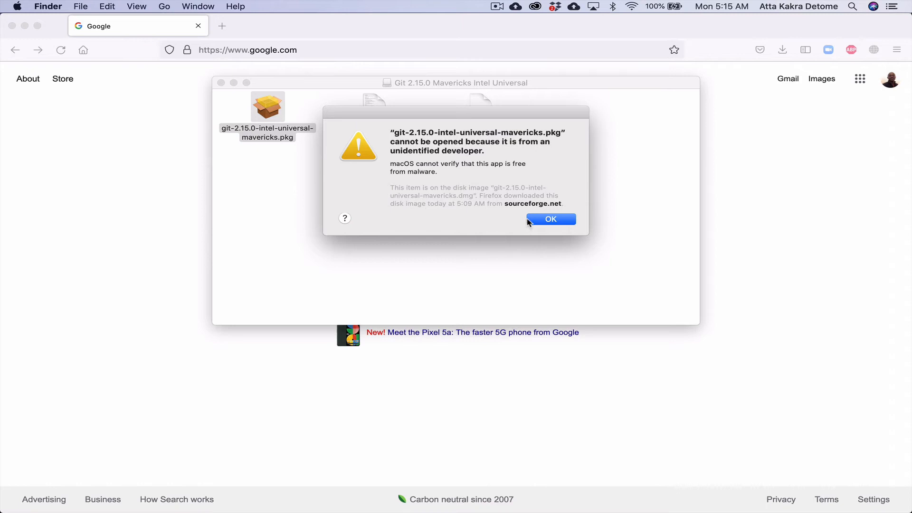
pyautogui.click(550, 219)
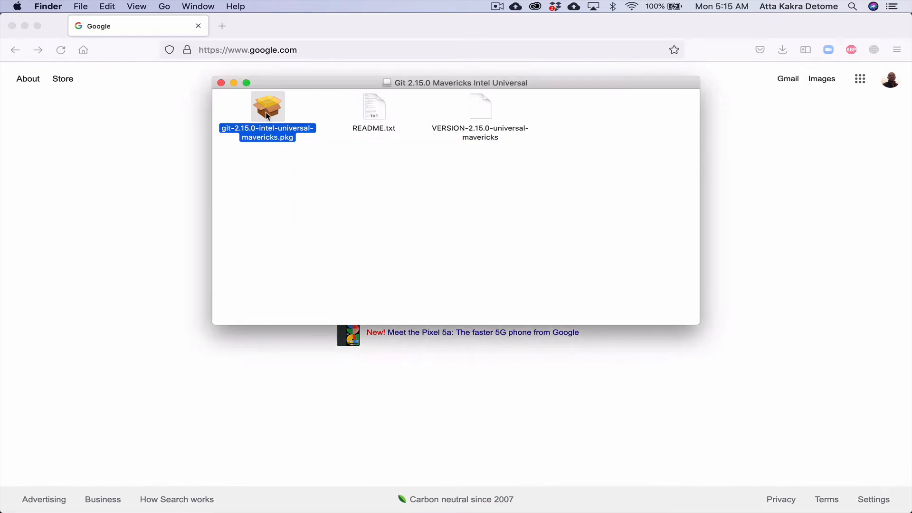
pyautogui.moveTo(270, 124)
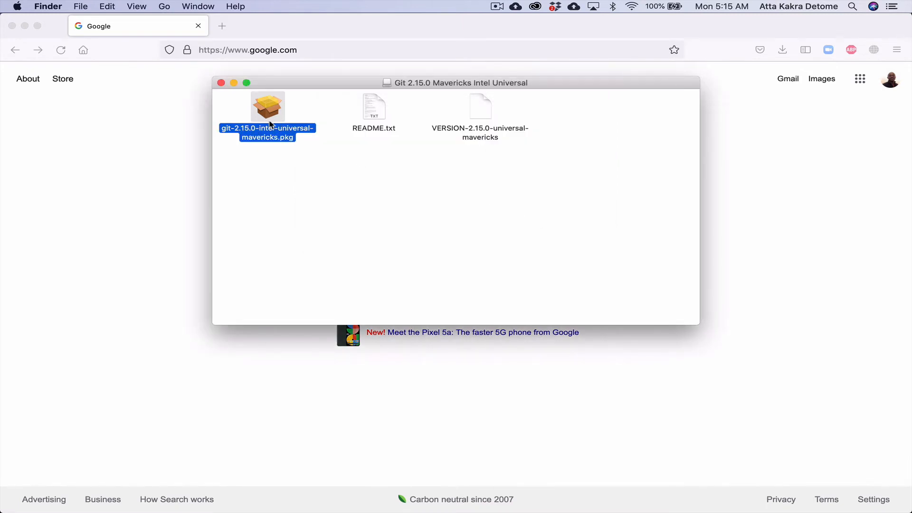
pyautogui.rightClick(267, 111)
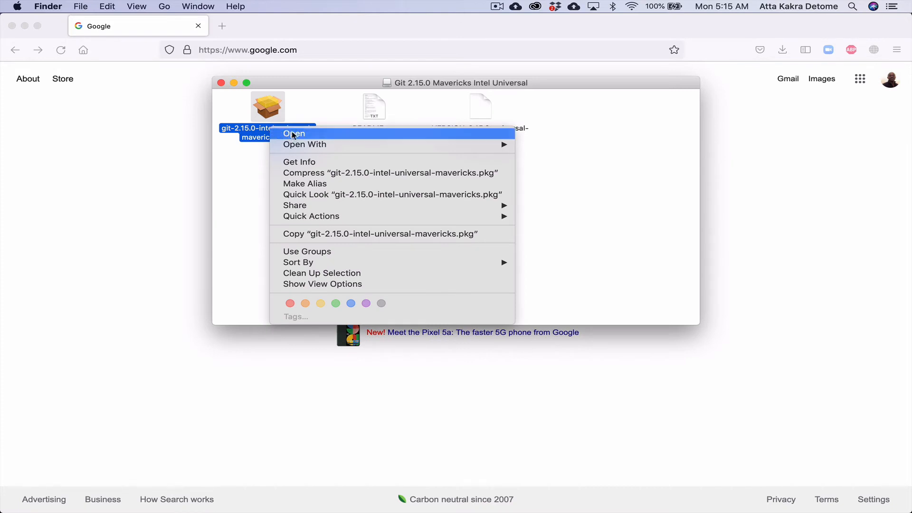
pyautogui.moveTo(465, 140)
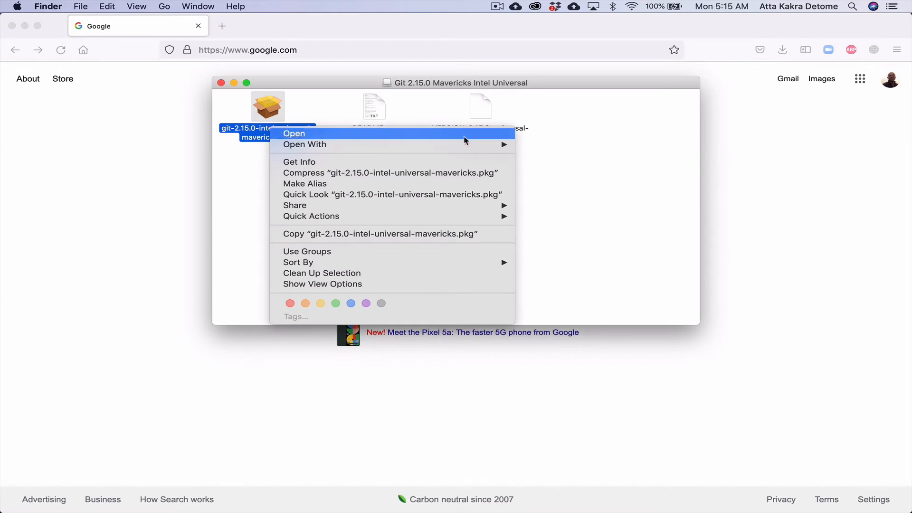
pyautogui.moveTo(303, 145)
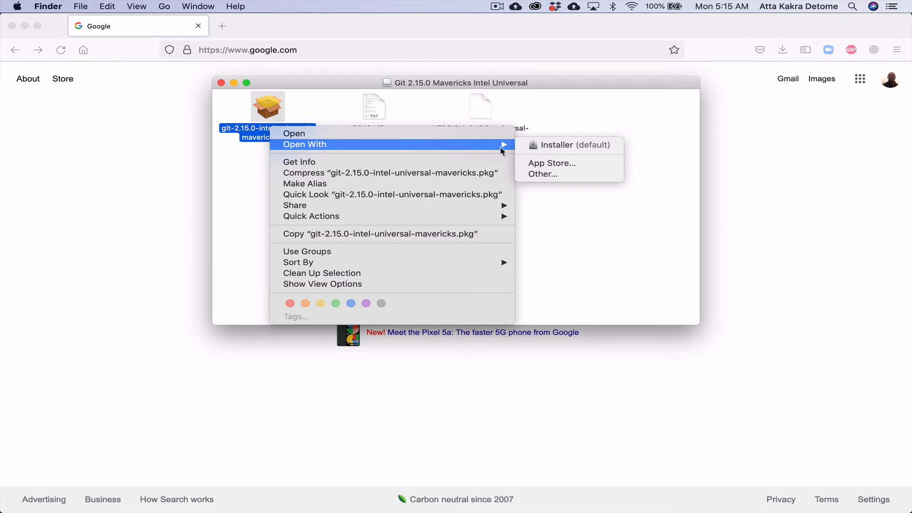
pyautogui.moveTo(461, 134)
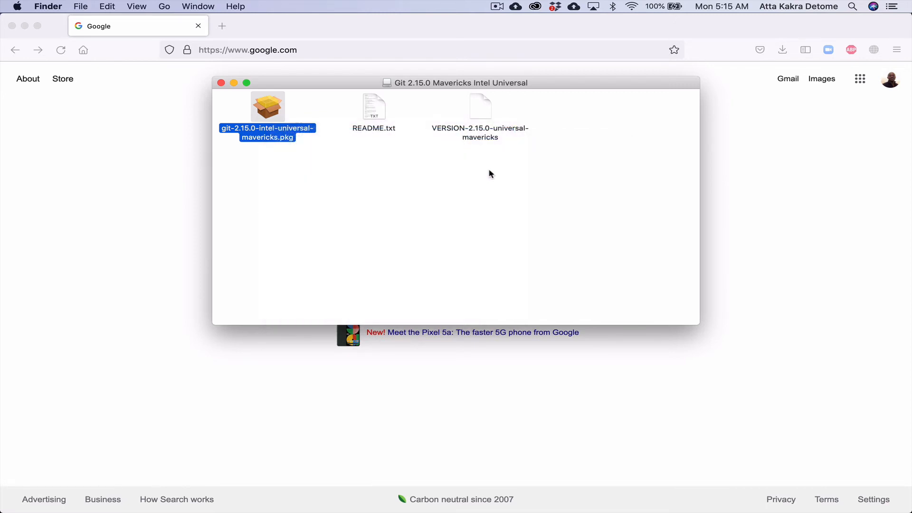
# - Reopen the Git .pkg, confirm Open at the unverified-developer warning, and bring Installer forward
pyautogui.doubleClick(266, 107)
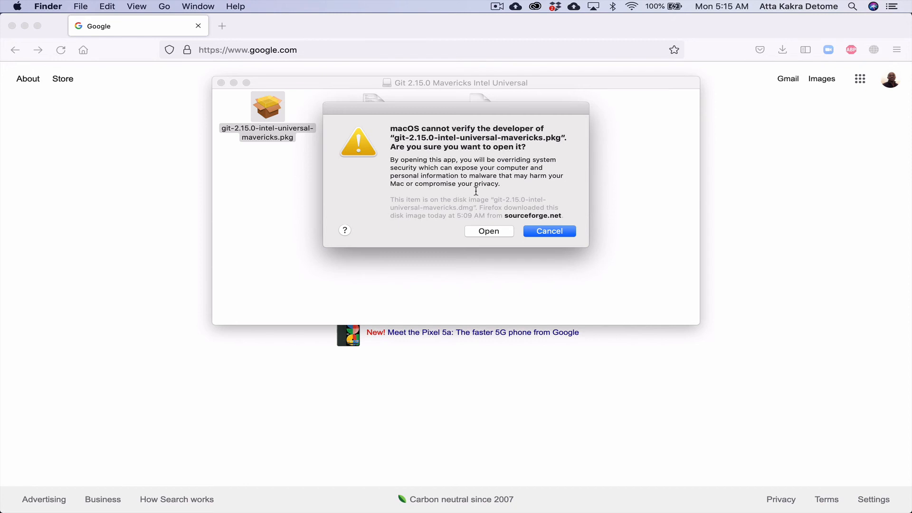
pyautogui.moveTo(256, 139)
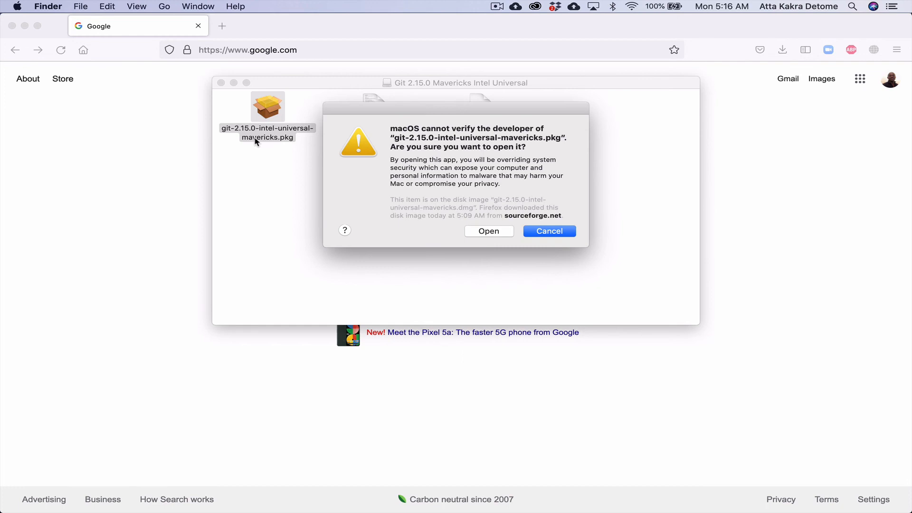
pyautogui.moveTo(488, 230)
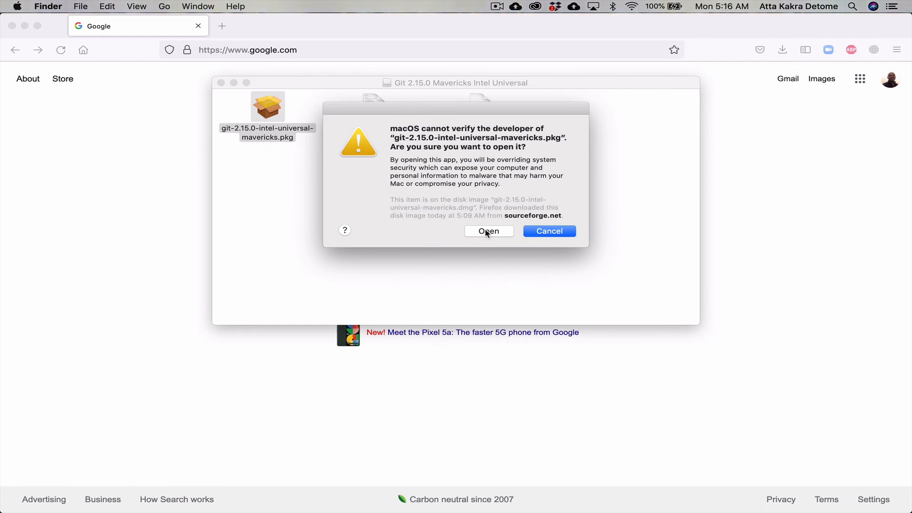
pyautogui.click(548, 231)
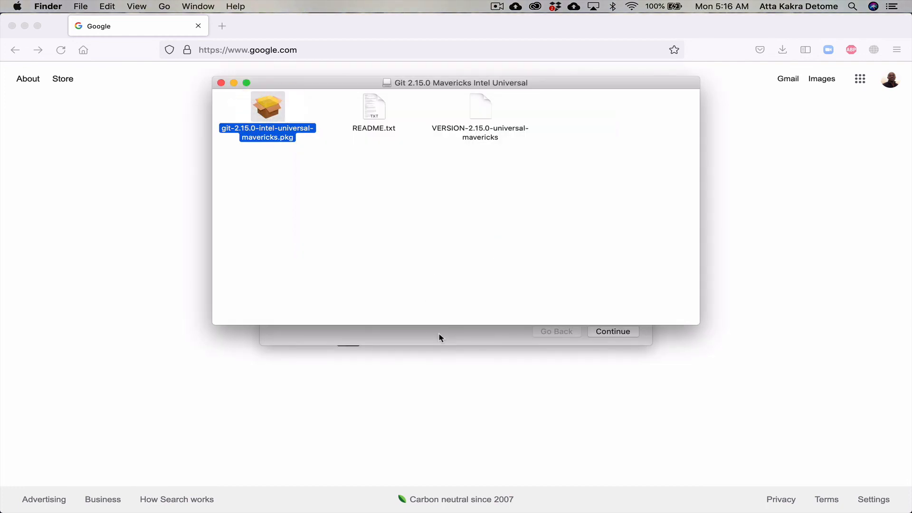
pyautogui.doubleClick(267, 106)
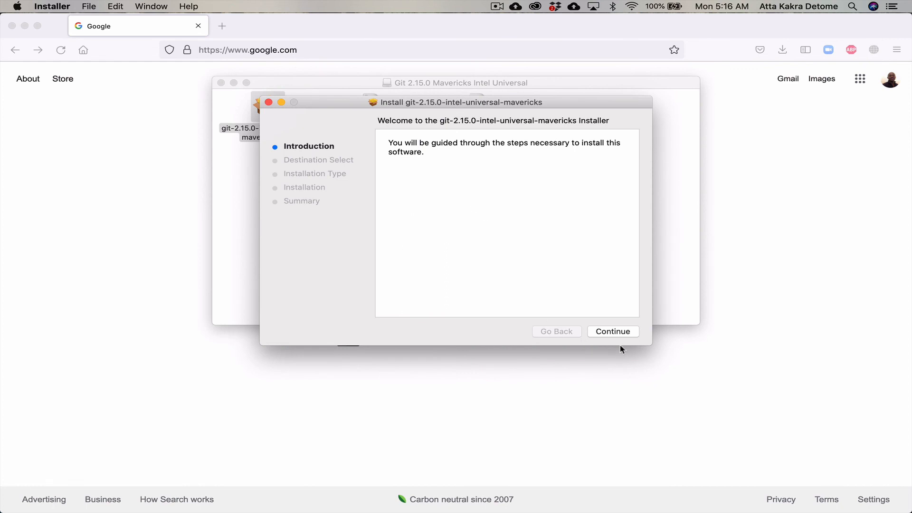